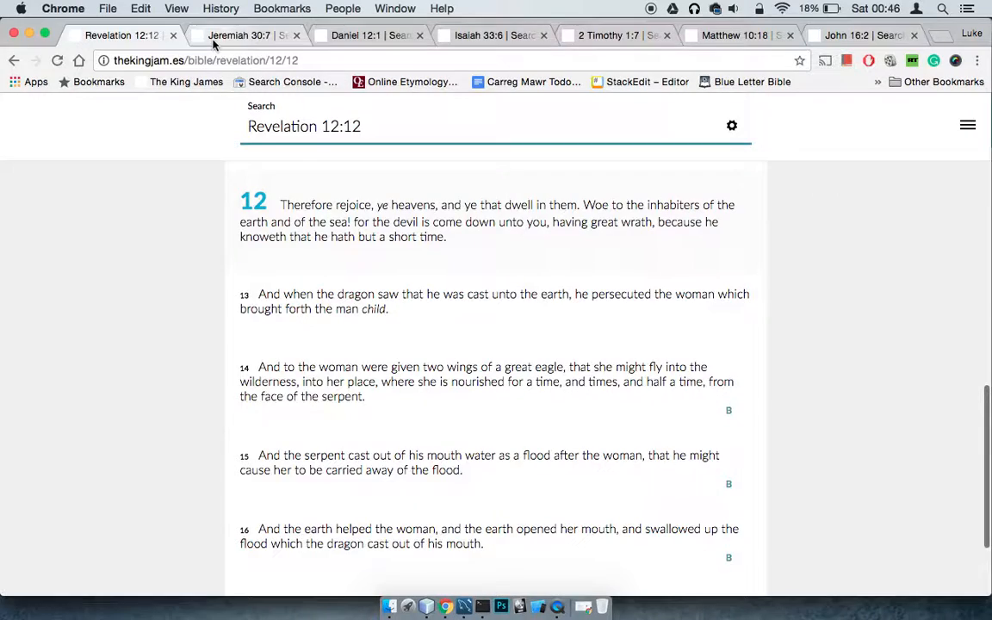
Step: Switch to the Jeremiah 30:7 verse page
click(238, 35)
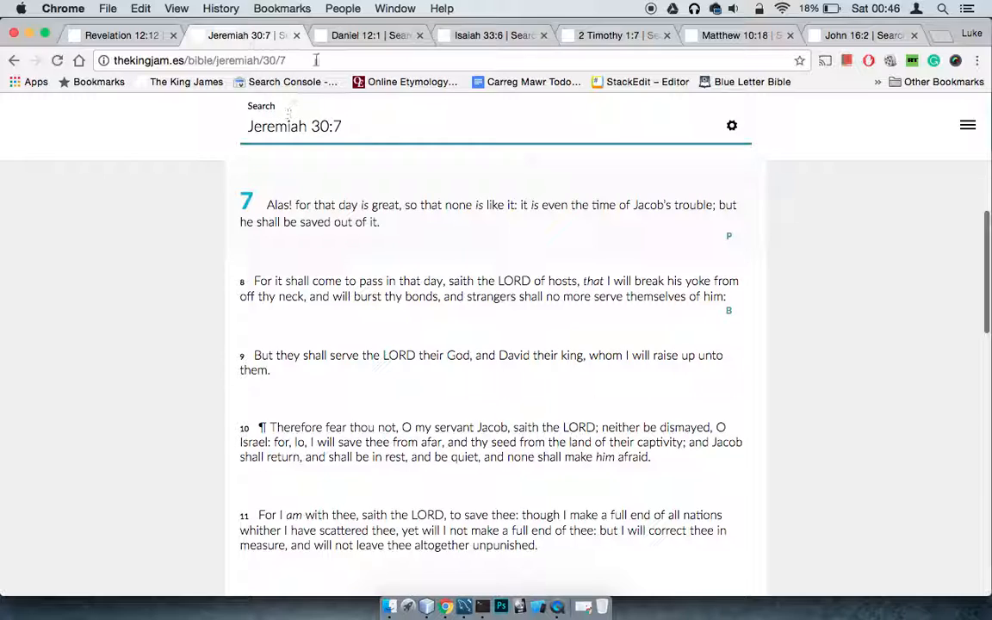
Step: Switch to the Daniel 12:1 verse page
click(362, 34)
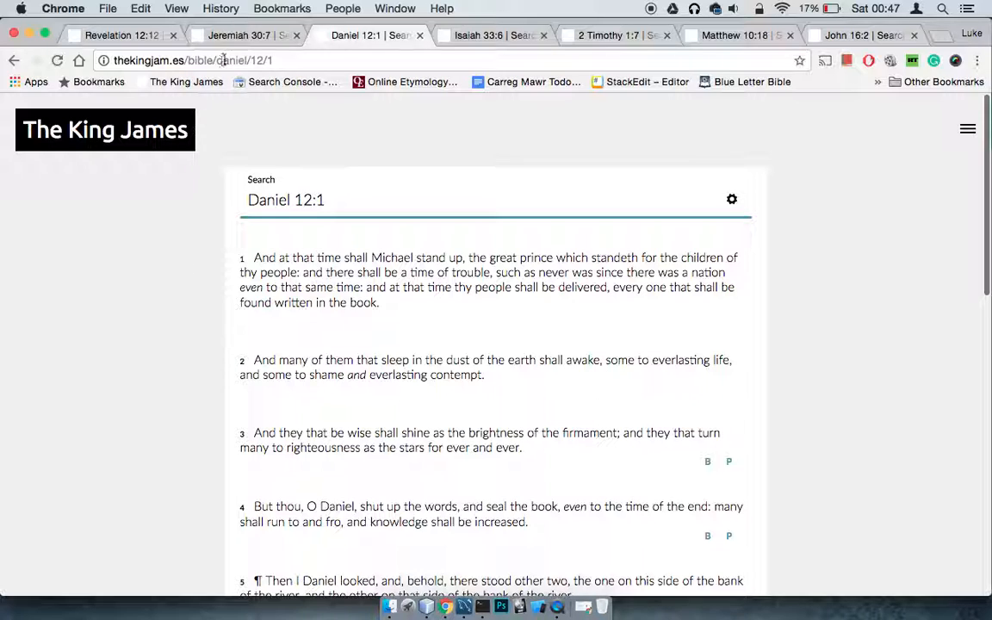
Step: Return to the Jeremiah 30:7 verse page
click(239, 34)
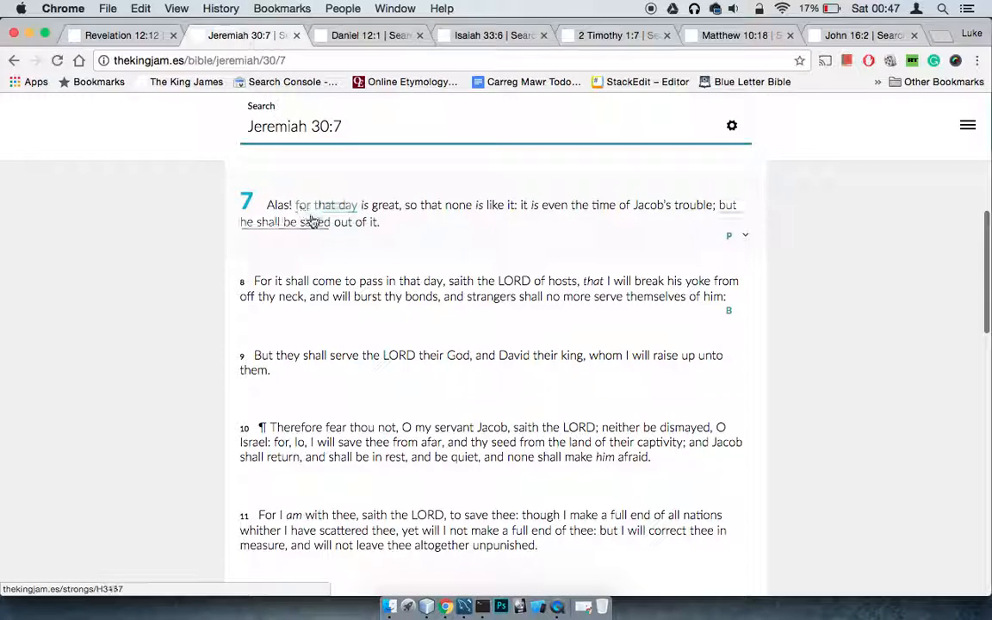
mouse_move(524, 205)
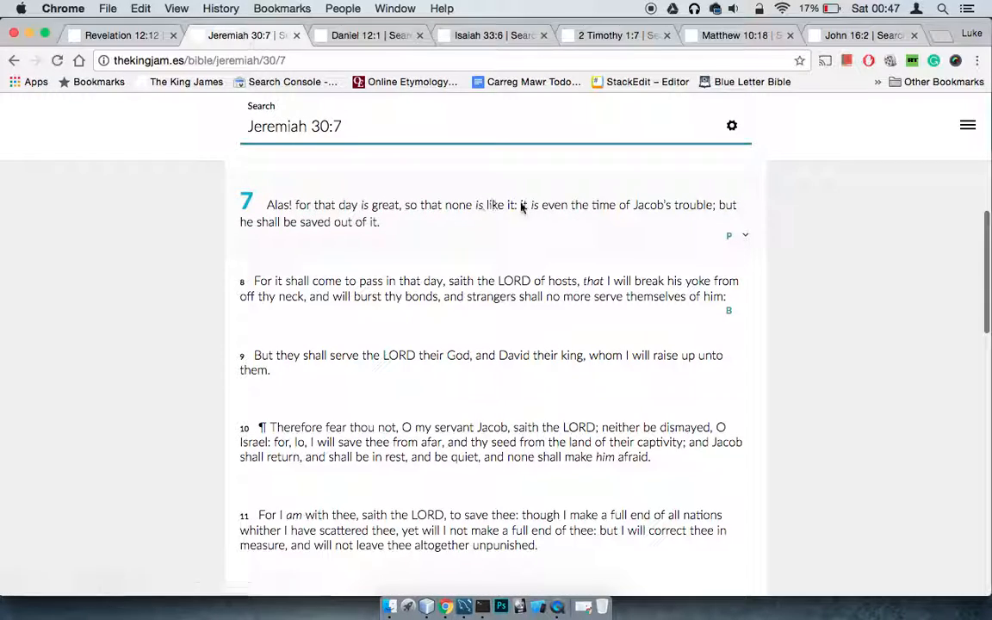
mouse_move(702, 217)
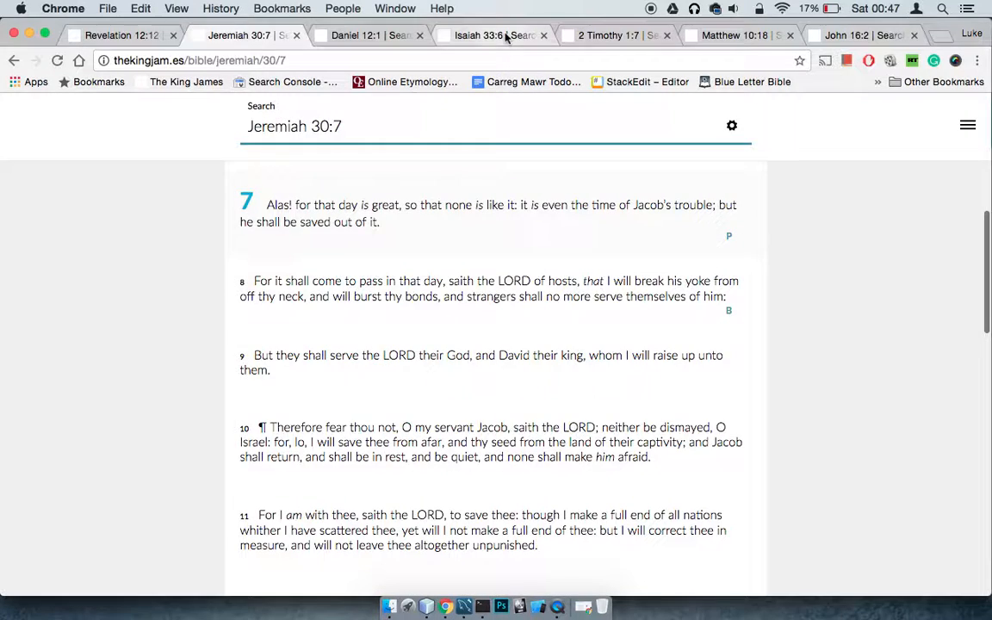
Step: Switch to the Isaiah 33:6 verse page
click(493, 34)
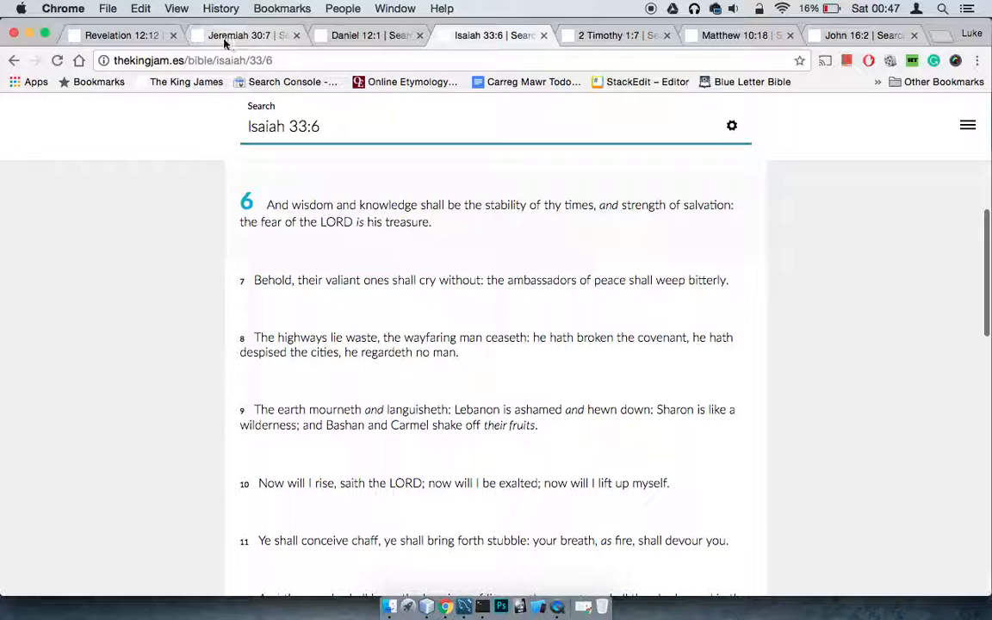
mouse_move(146, 175)
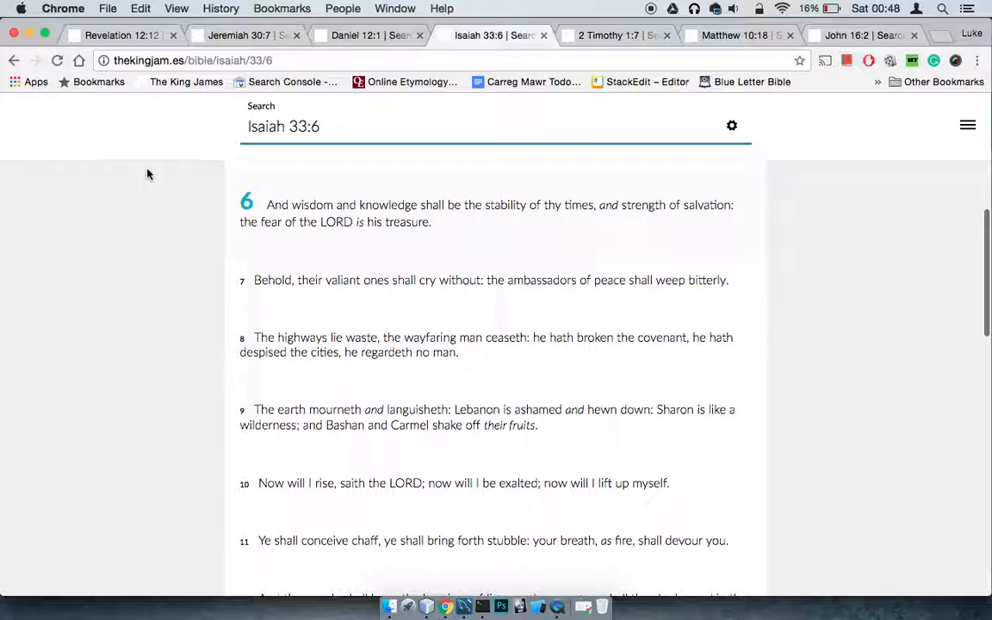
mouse_move(159, 171)
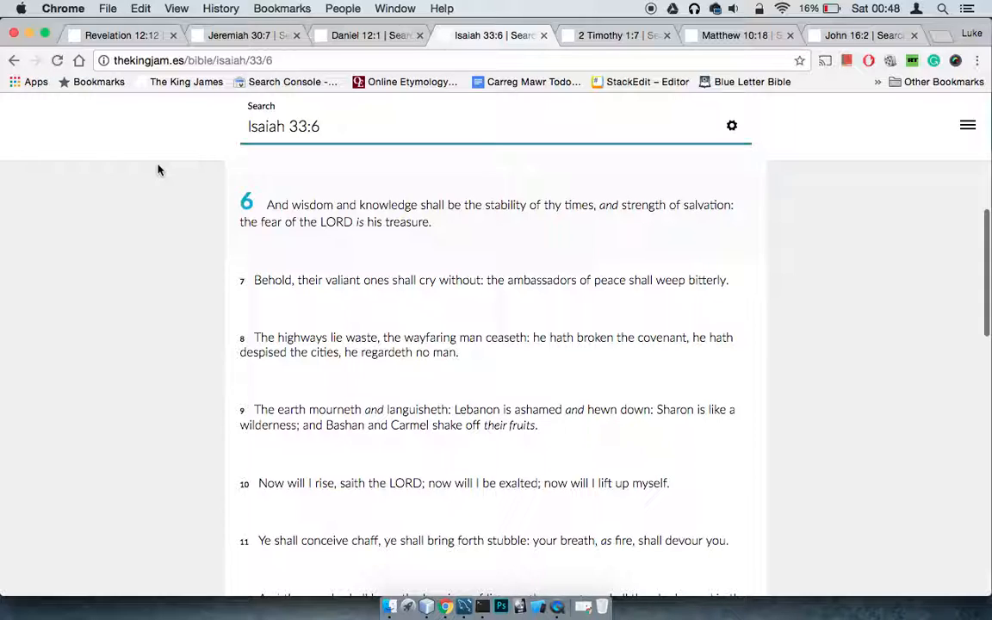
mouse_move(148, 169)
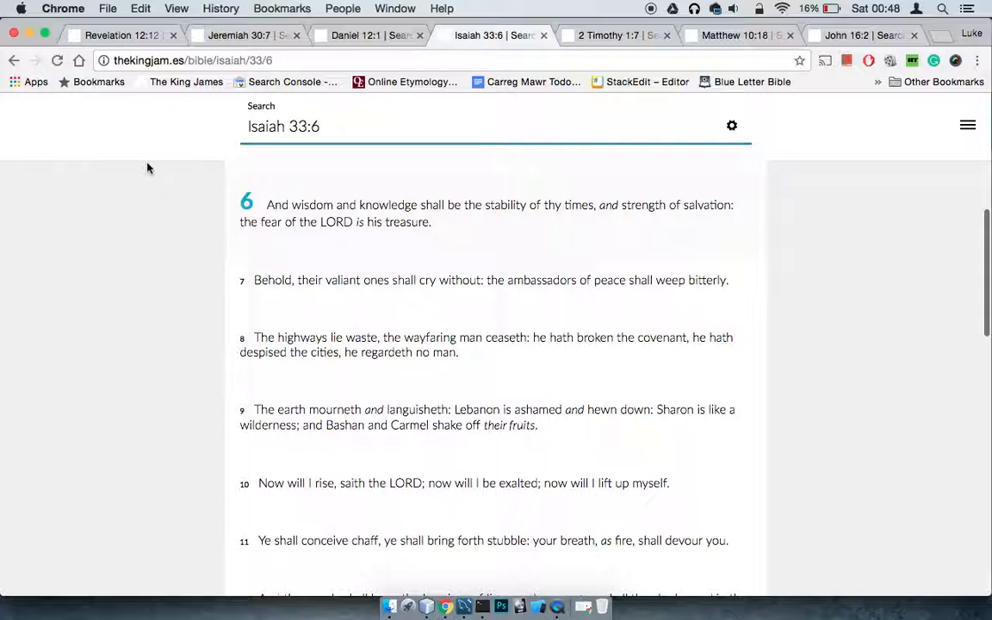
Step: Flip between Jeremiah 30:7 and Revelation 12:12, then land on Daniel 12:1
click(238, 34)
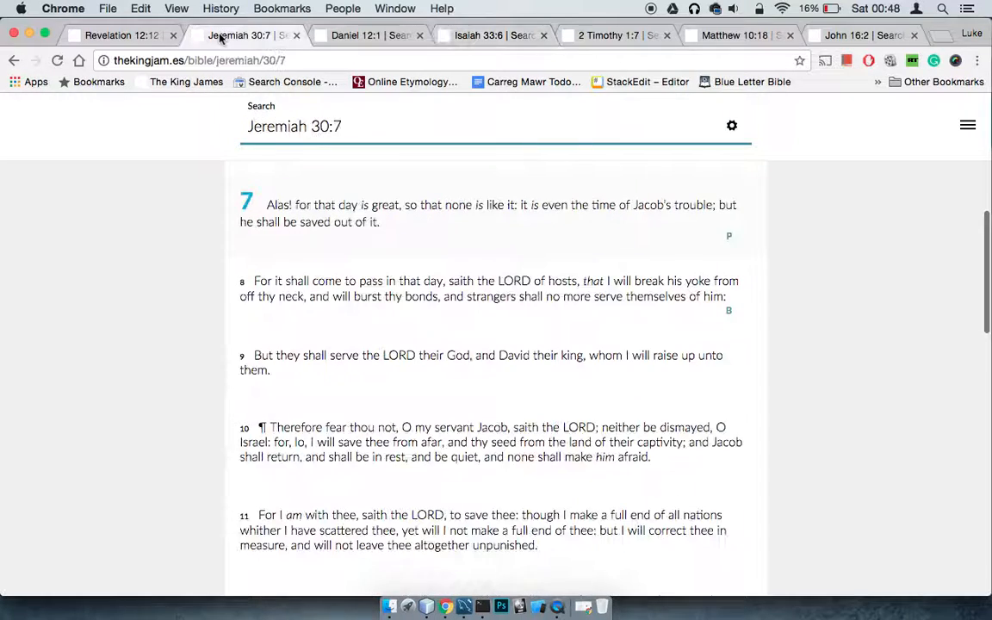
click(121, 34)
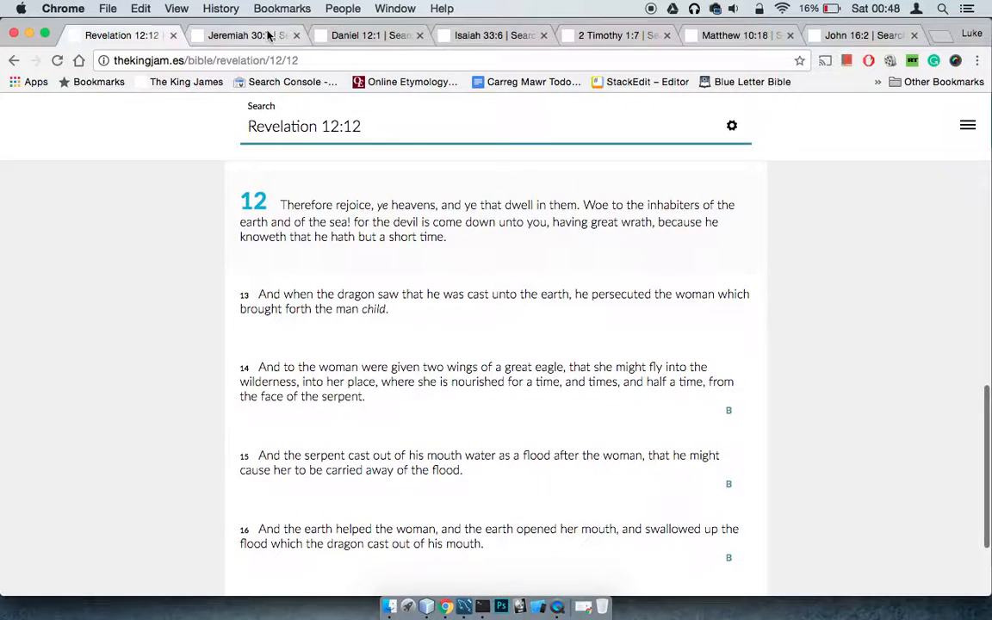
click(237, 34)
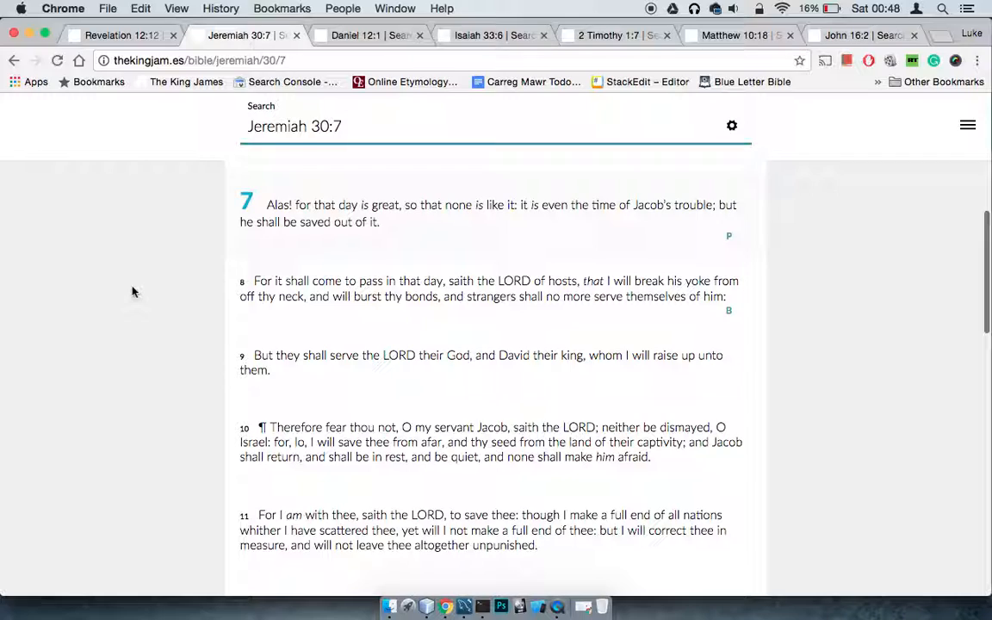
mouse_move(265, 216)
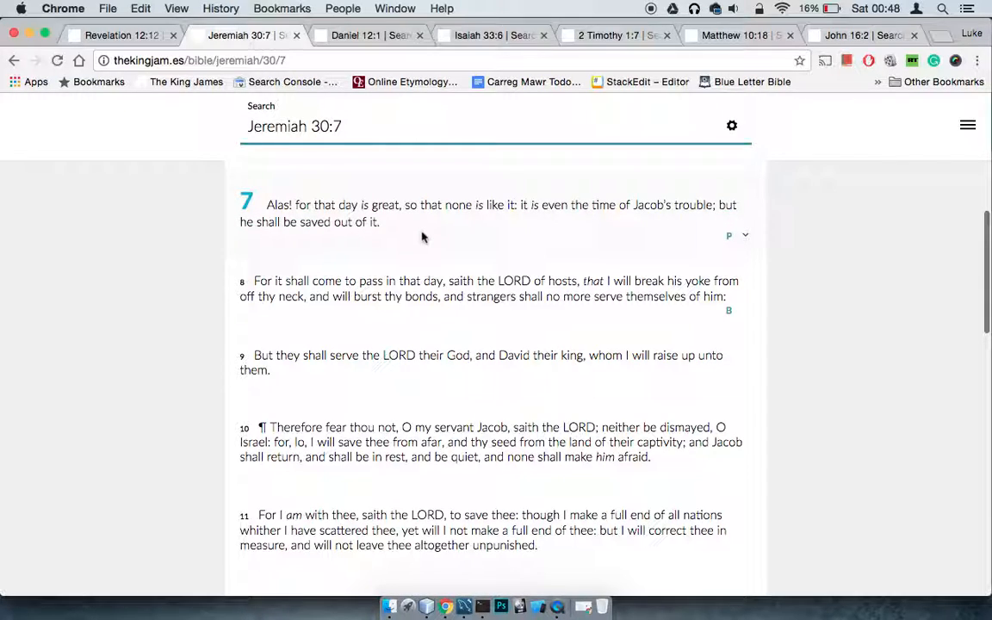
click(370, 35)
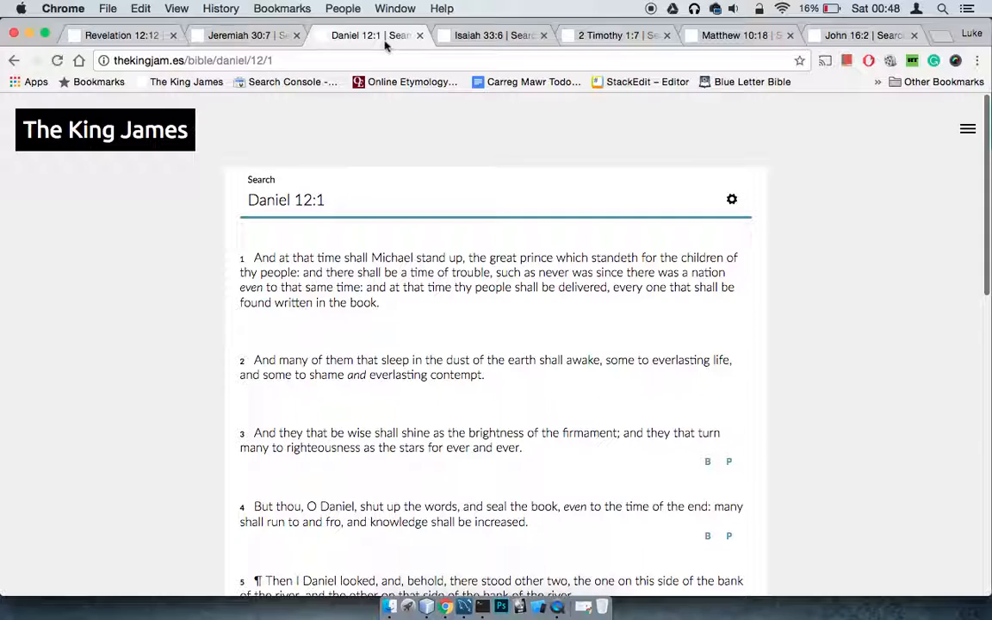
mouse_move(531, 131)
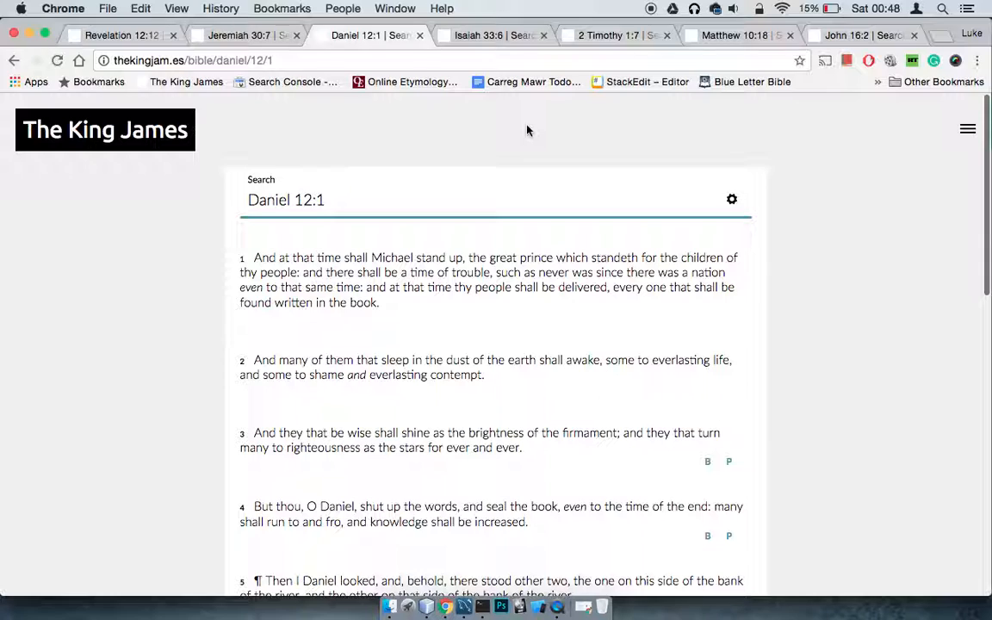
Step: Switch to the 2 Timothy 1:7 passage
click(612, 34)
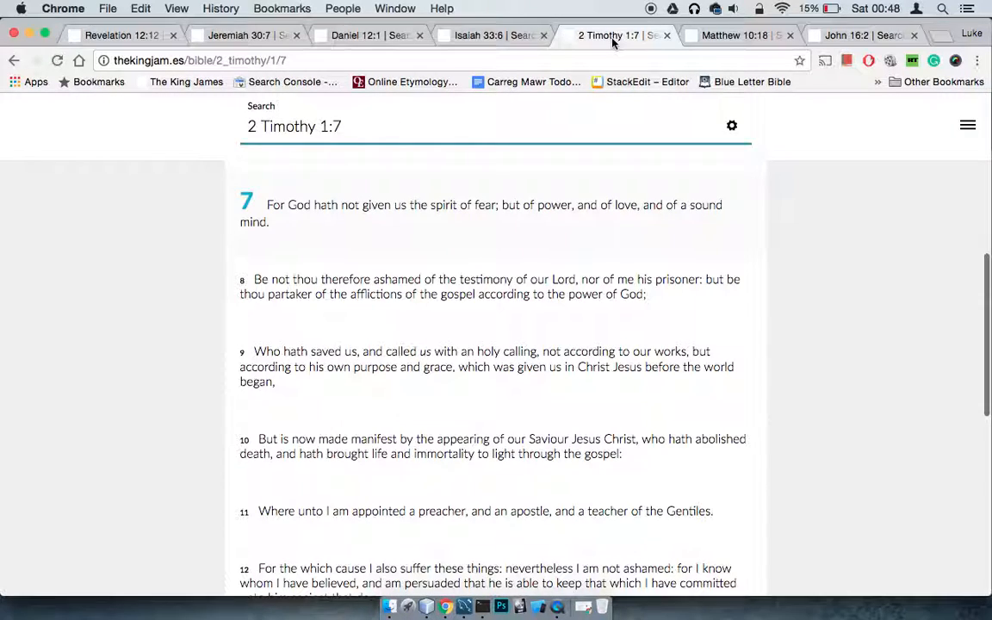
mouse_move(82, 260)
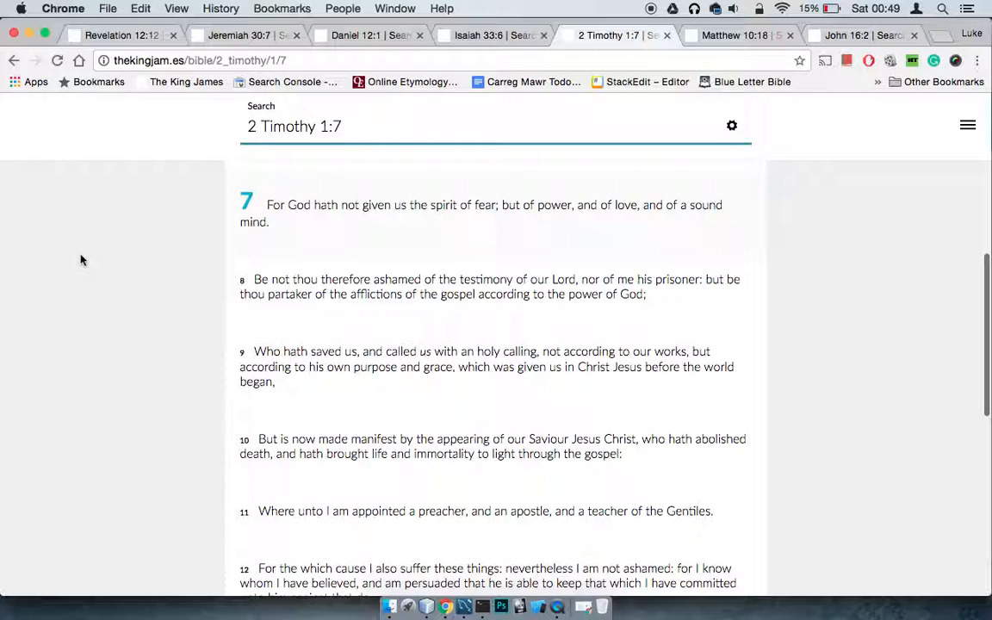
Step: Switch to the Matthew 10:18 passage
click(732, 34)
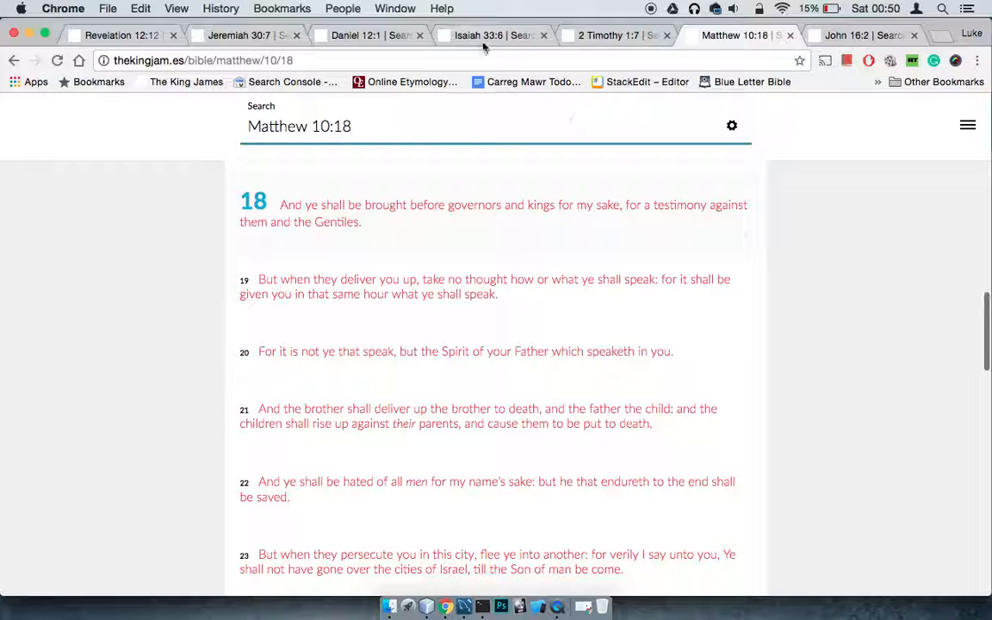
click(491, 34)
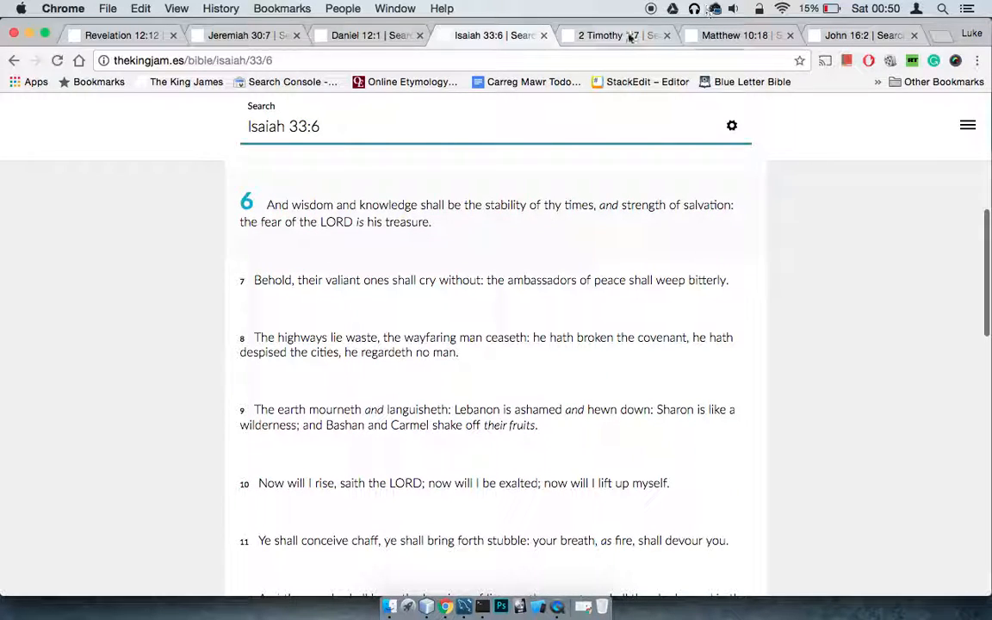
click(599, 35)
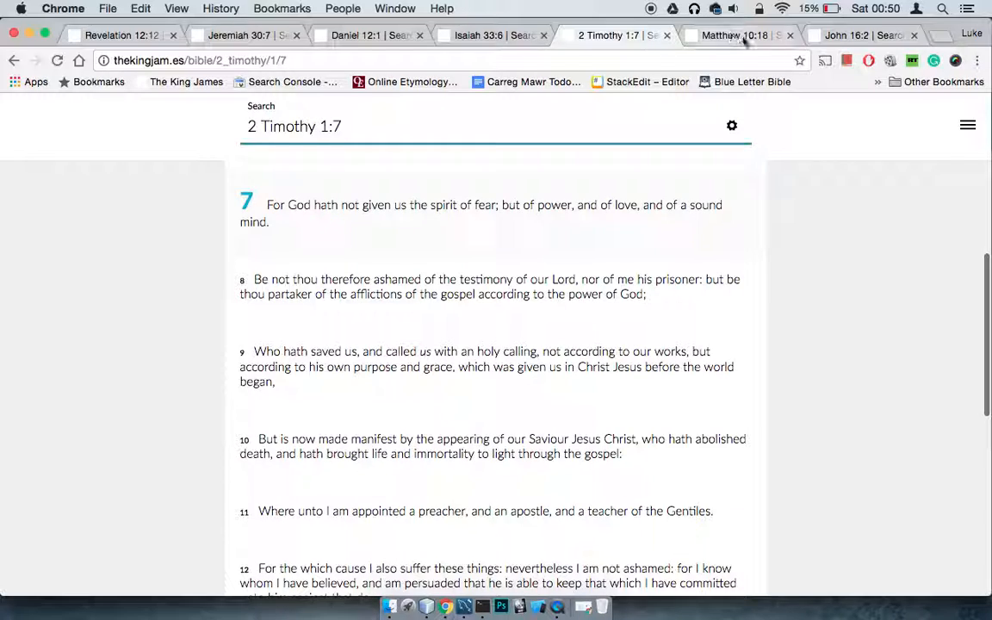
click(737, 35)
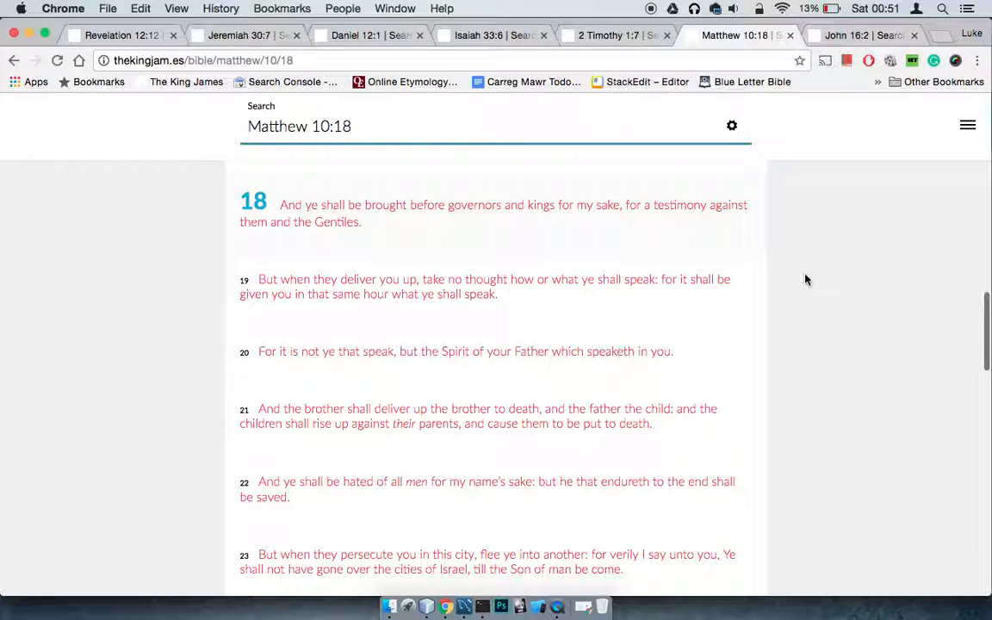
Step: Switch to the John 16:2 search results page
click(861, 35)
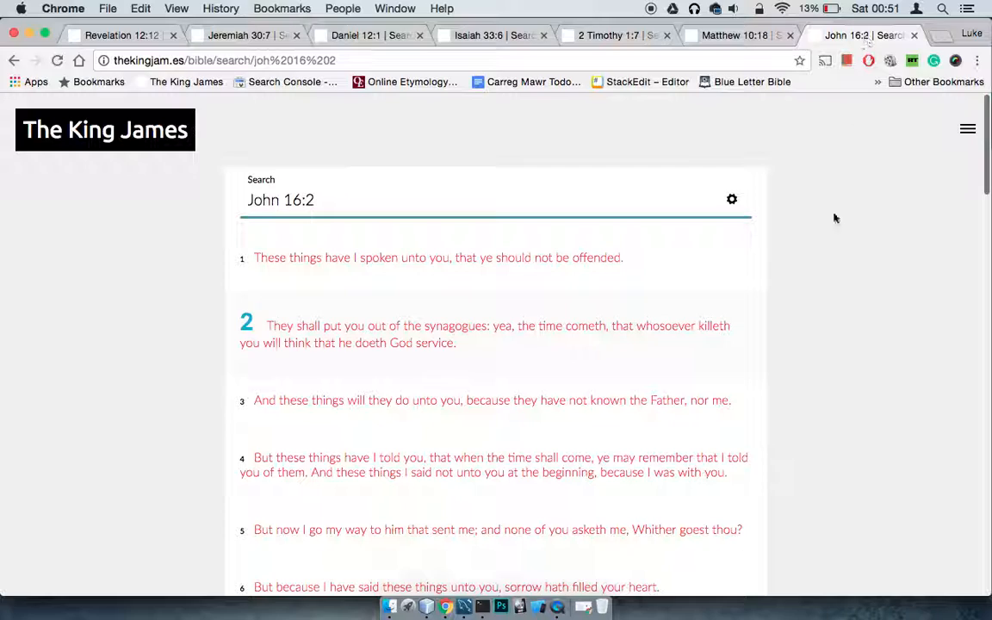
mouse_move(820, 312)
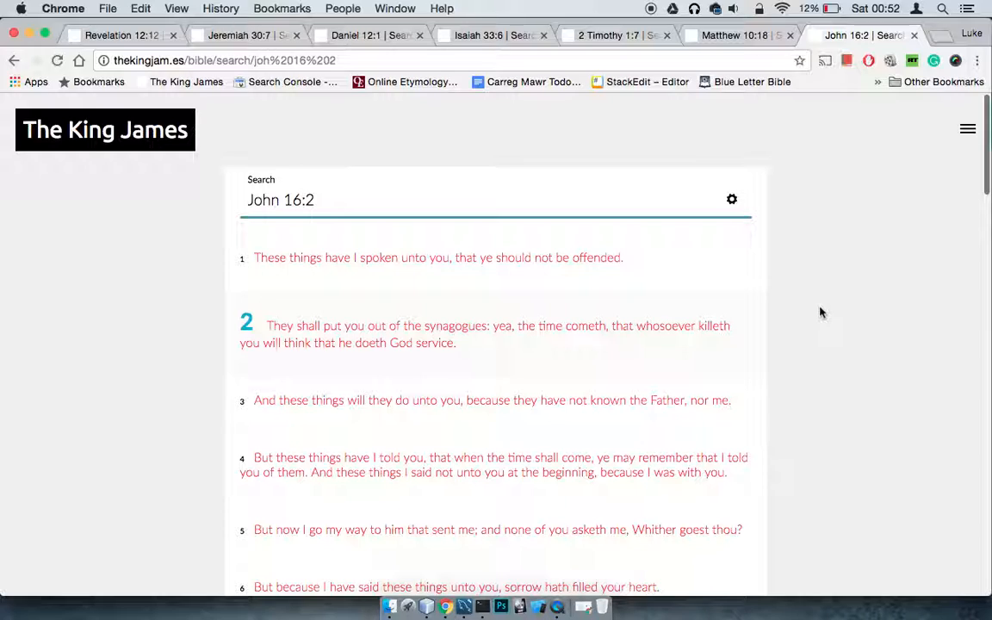
mouse_move(747, 337)
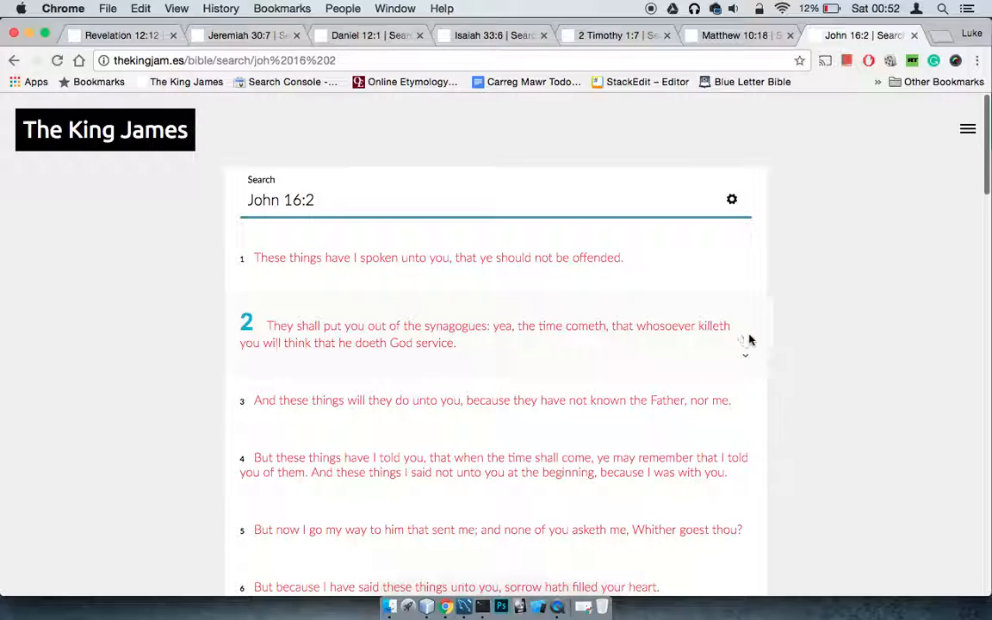
mouse_move(761, 336)
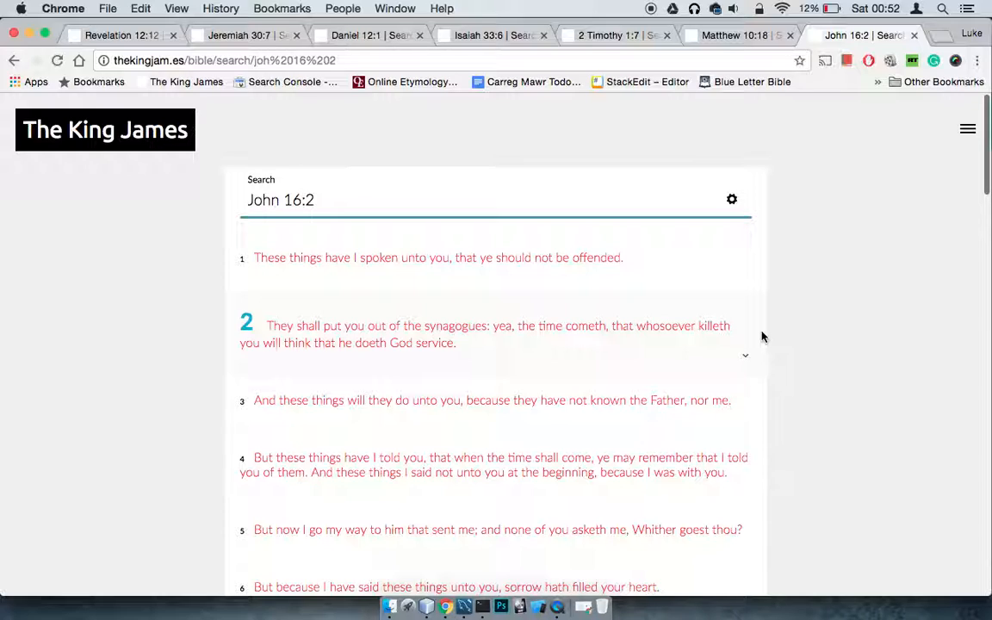
mouse_move(825, 334)
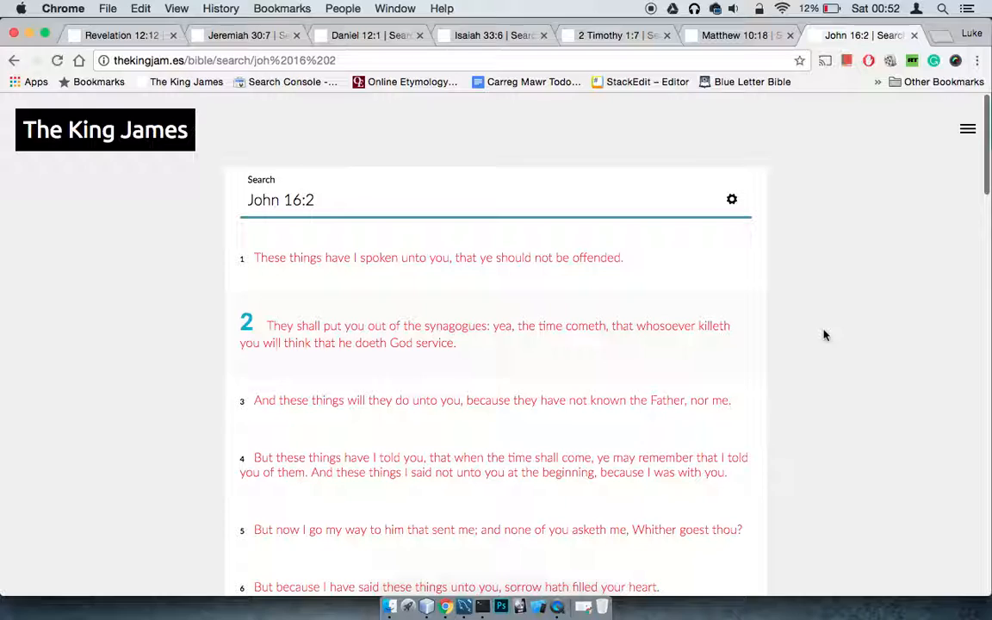
mouse_move(820, 335)
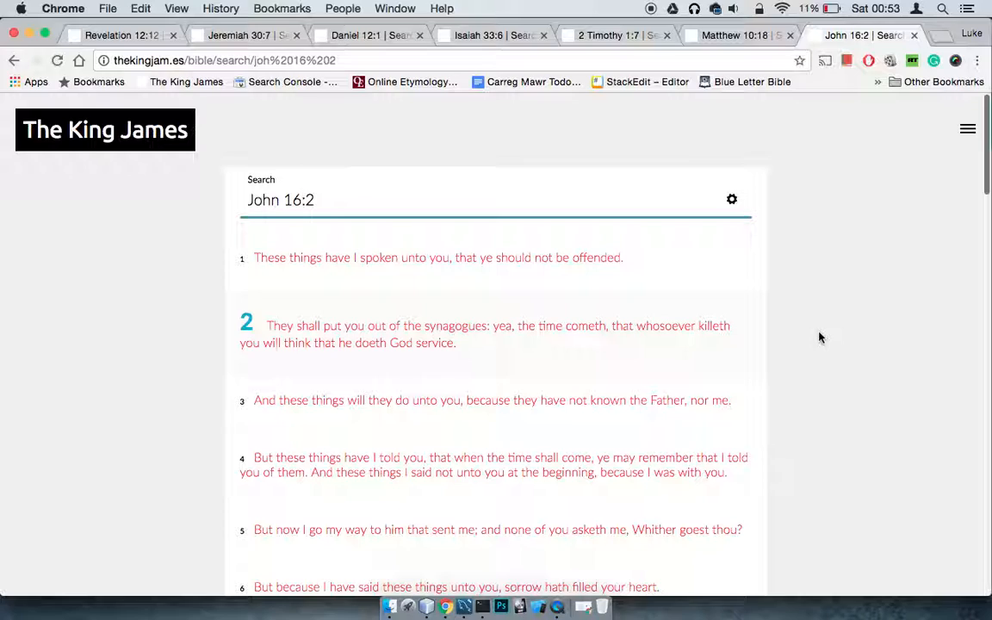
mouse_move(603, 369)
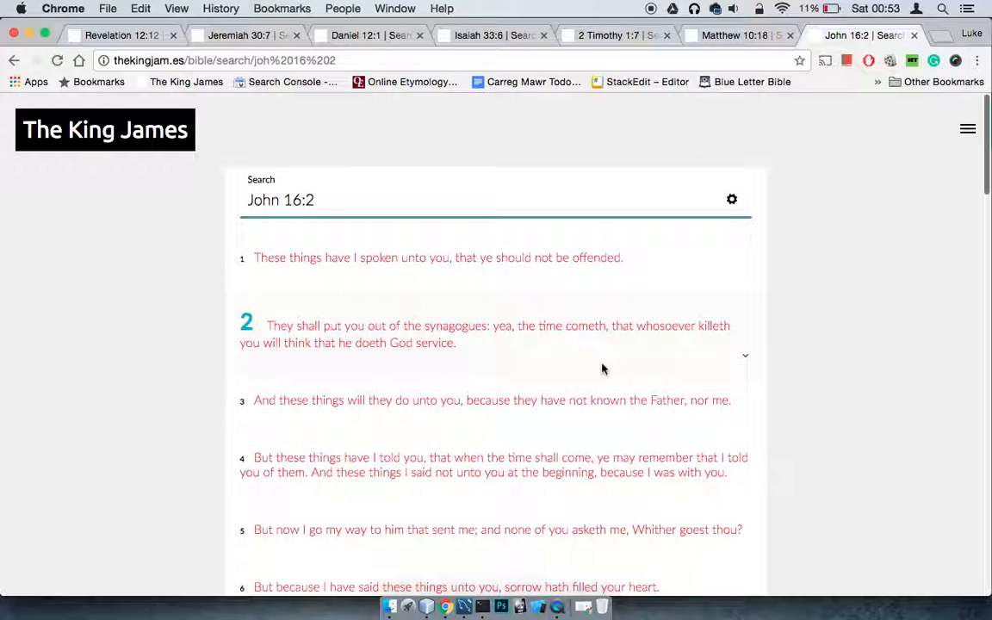